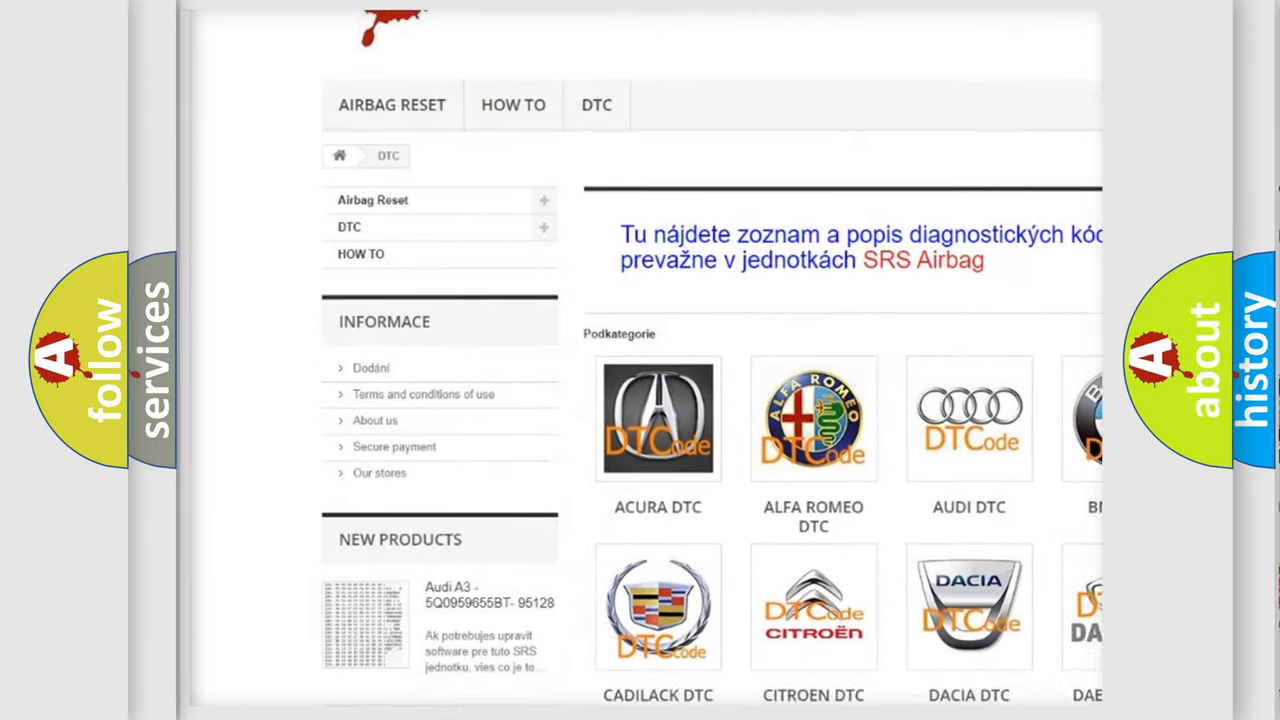
scroll(down, 3)
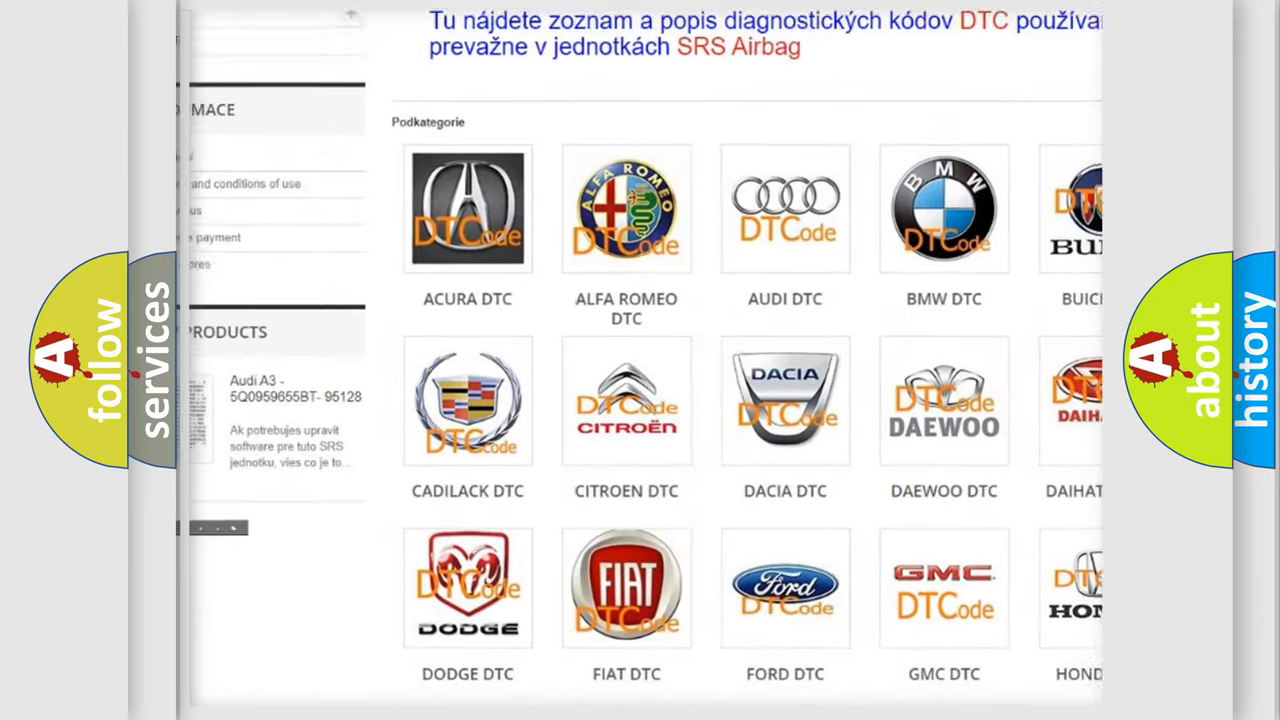
scroll(down, 3)
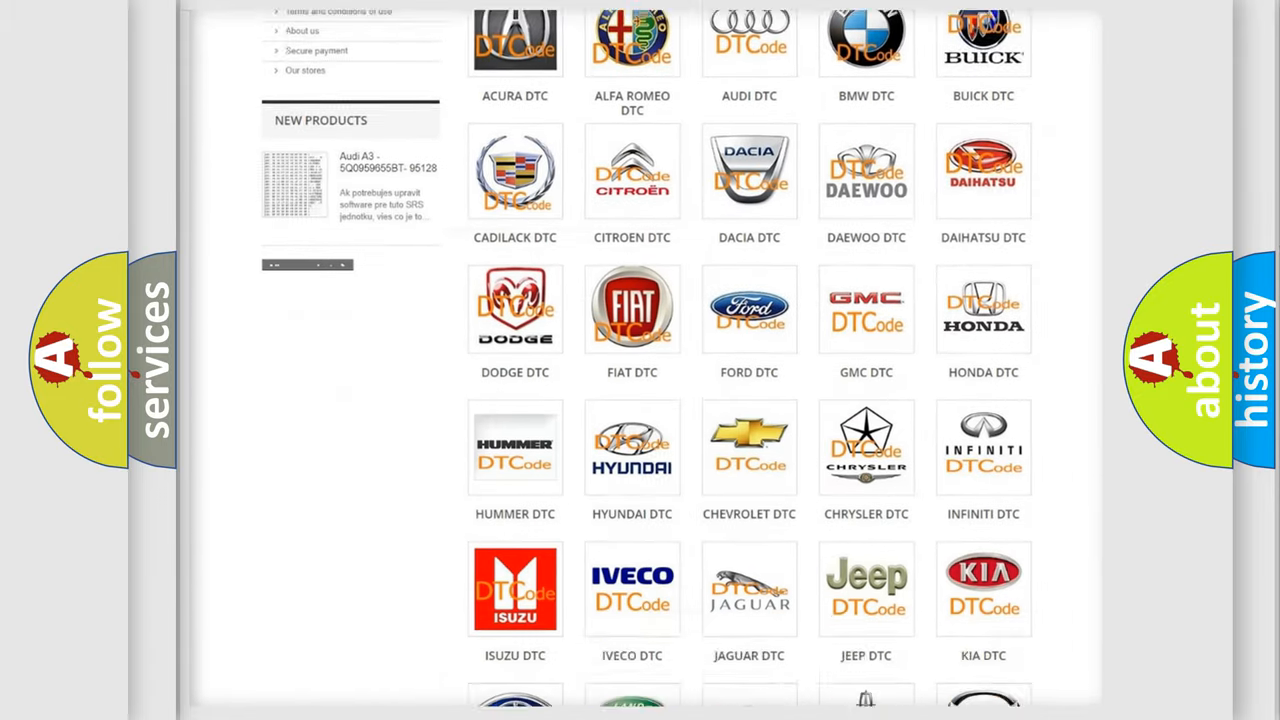
scroll(down, 3)
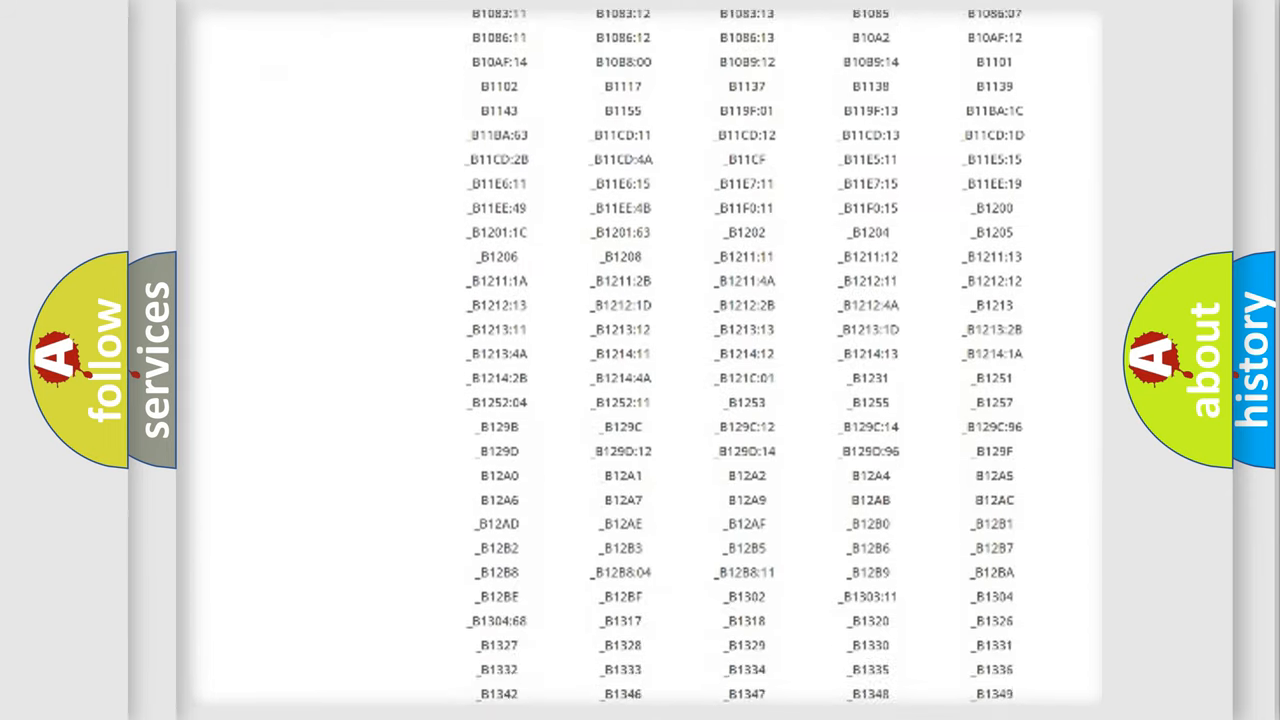
scroll(down, 3)
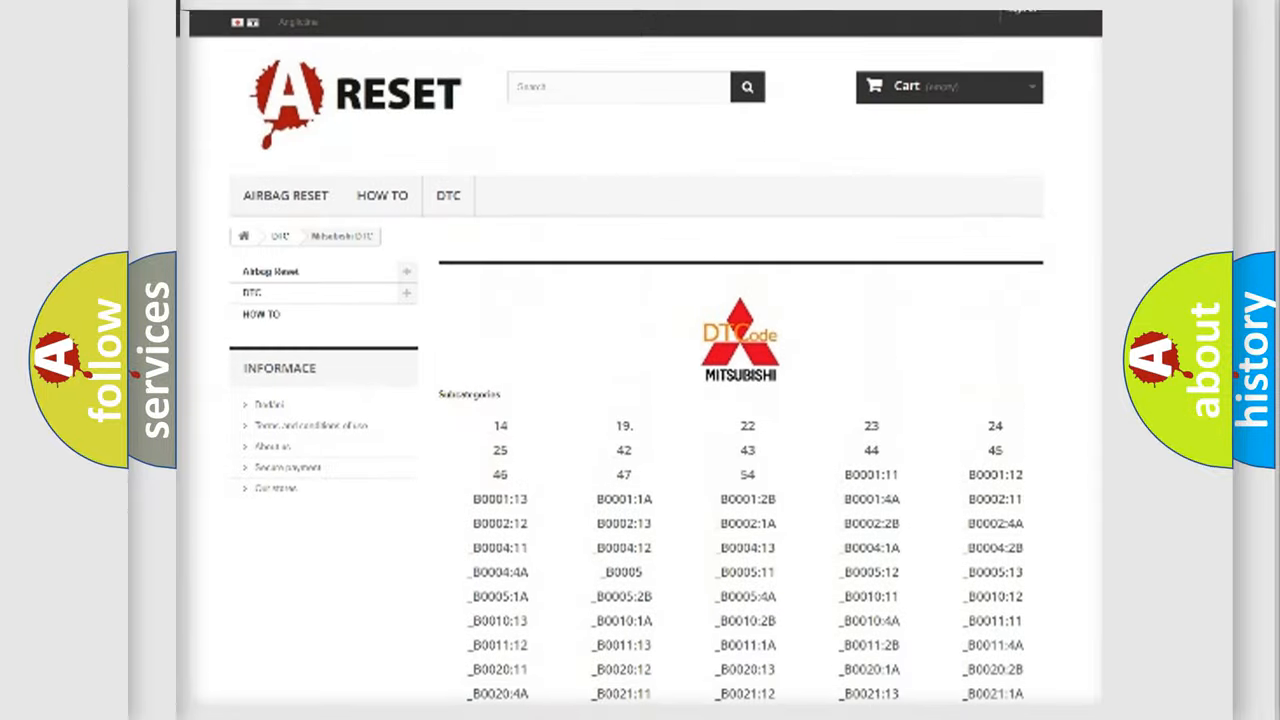
scroll(up, 3)
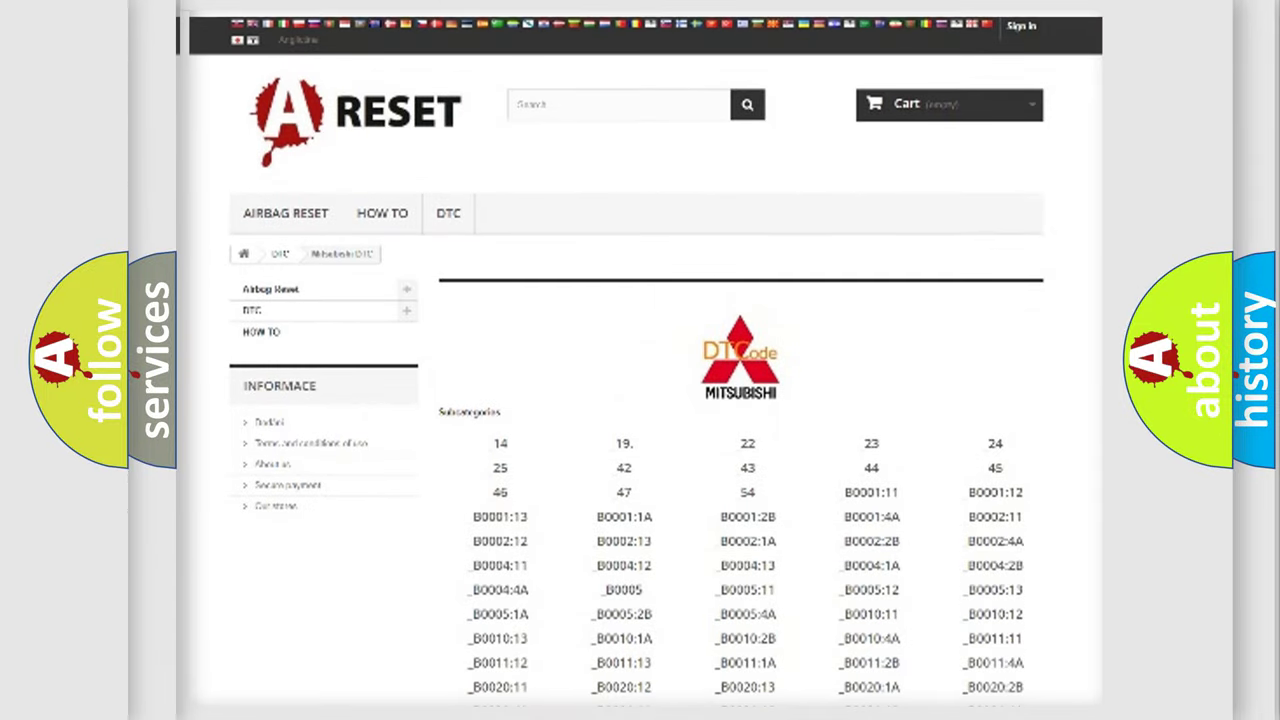